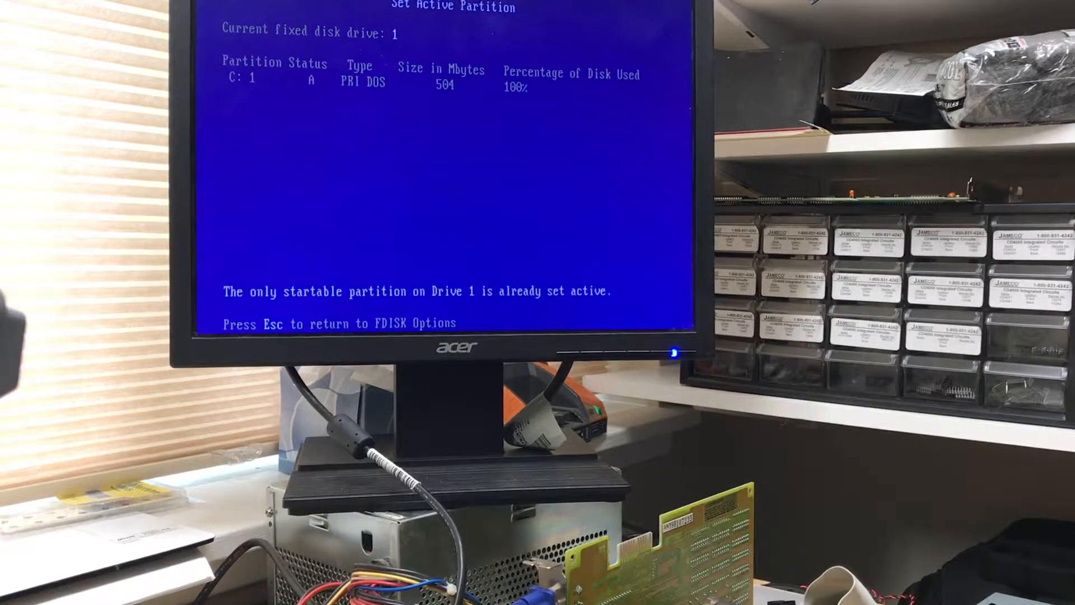
Step: Leave Set Active Partition, with C: already active, back to the FDISK Options menu
key(Escape)
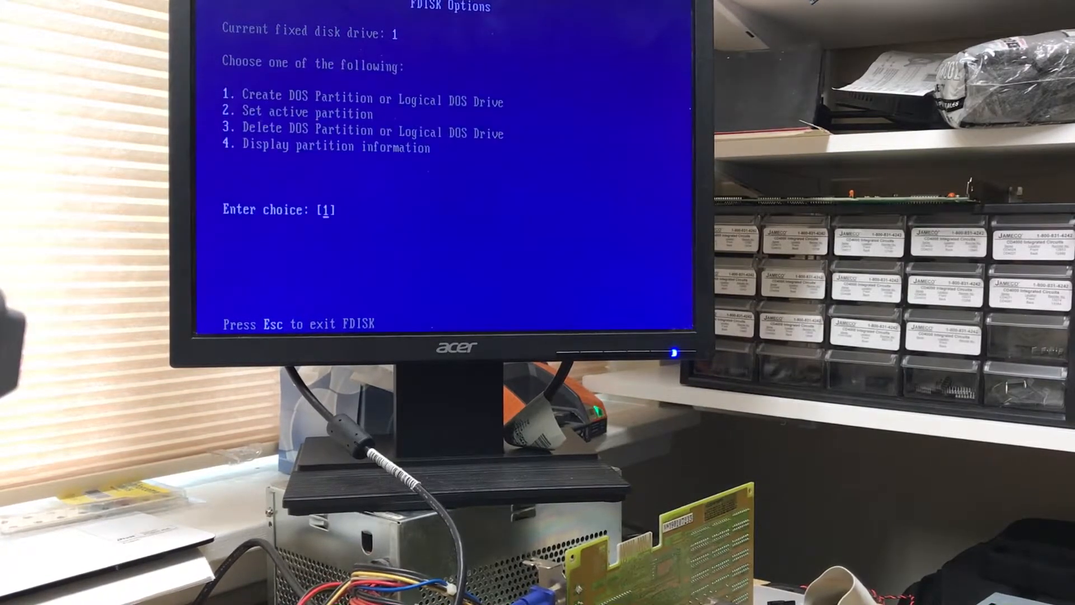